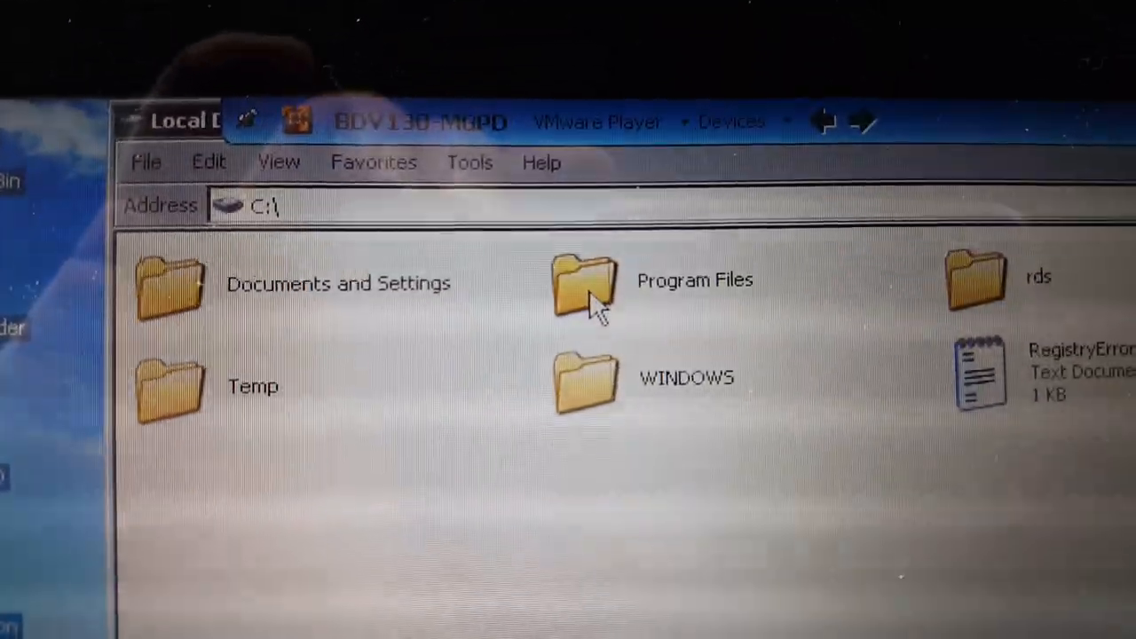
mouse_move(590, 284)
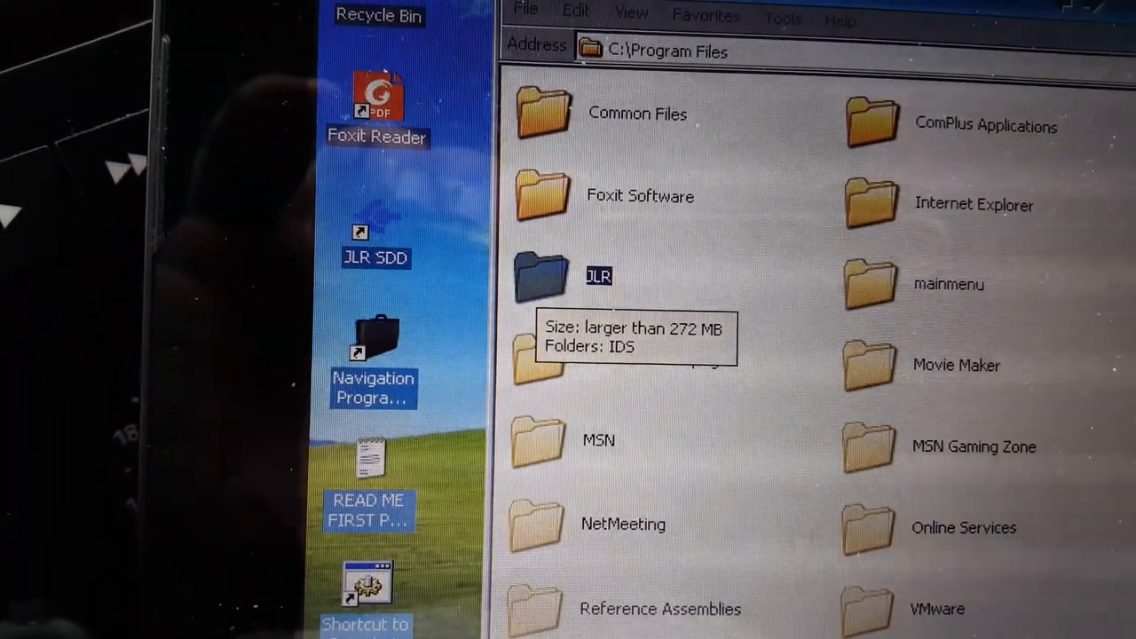
Open the JLR, IDS and Runtime folders in Explorer
double_click(539, 276)
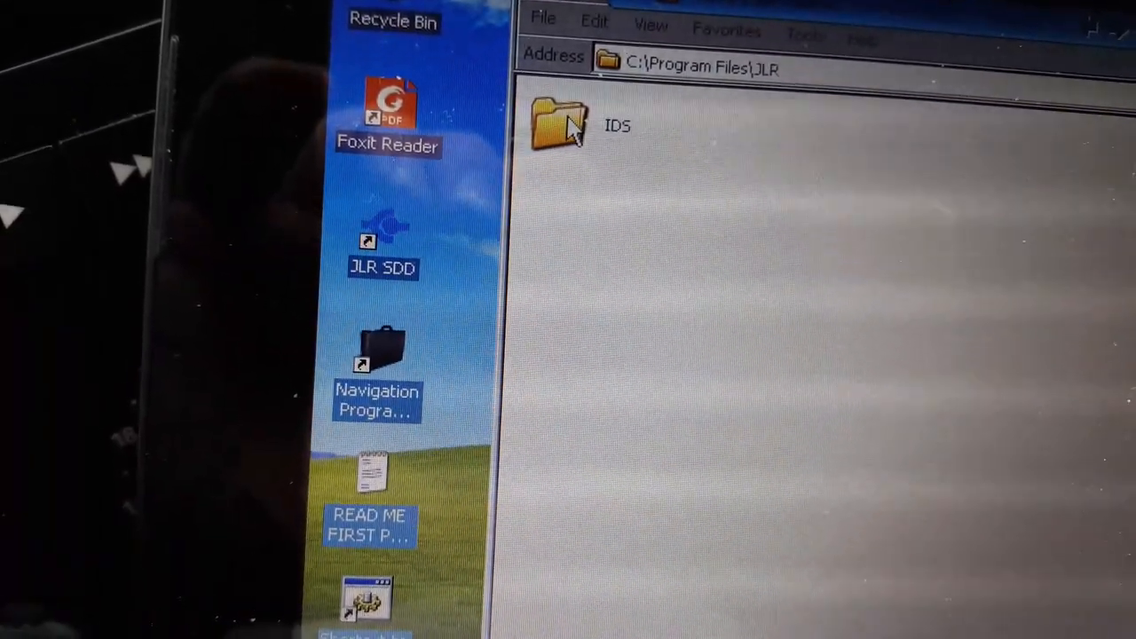
double_click(557, 125)
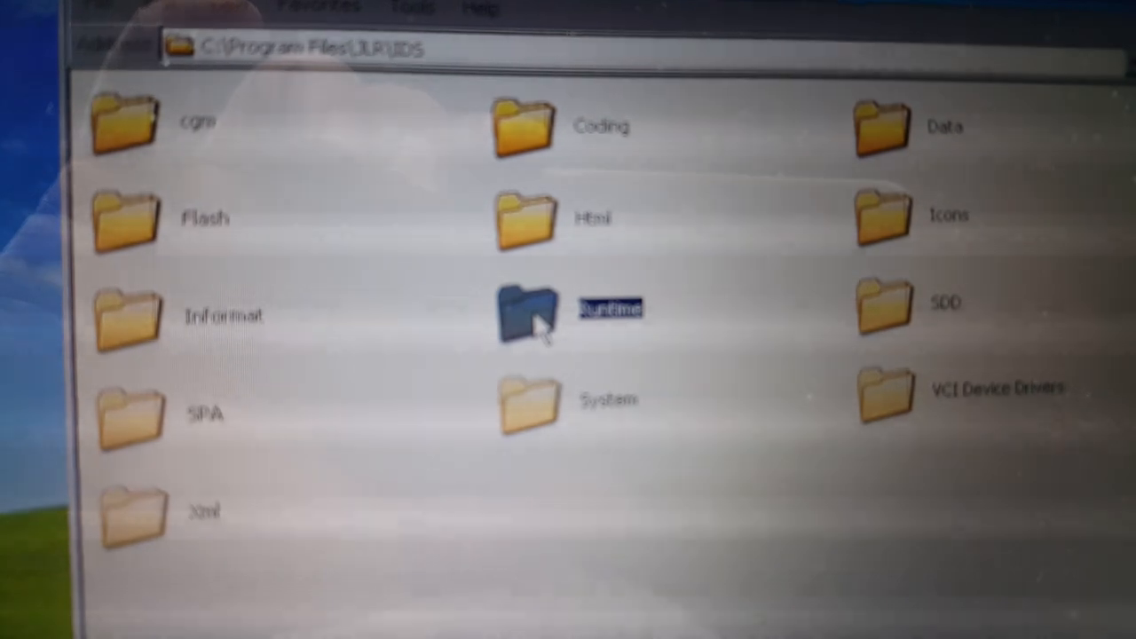
double_click(524, 311)
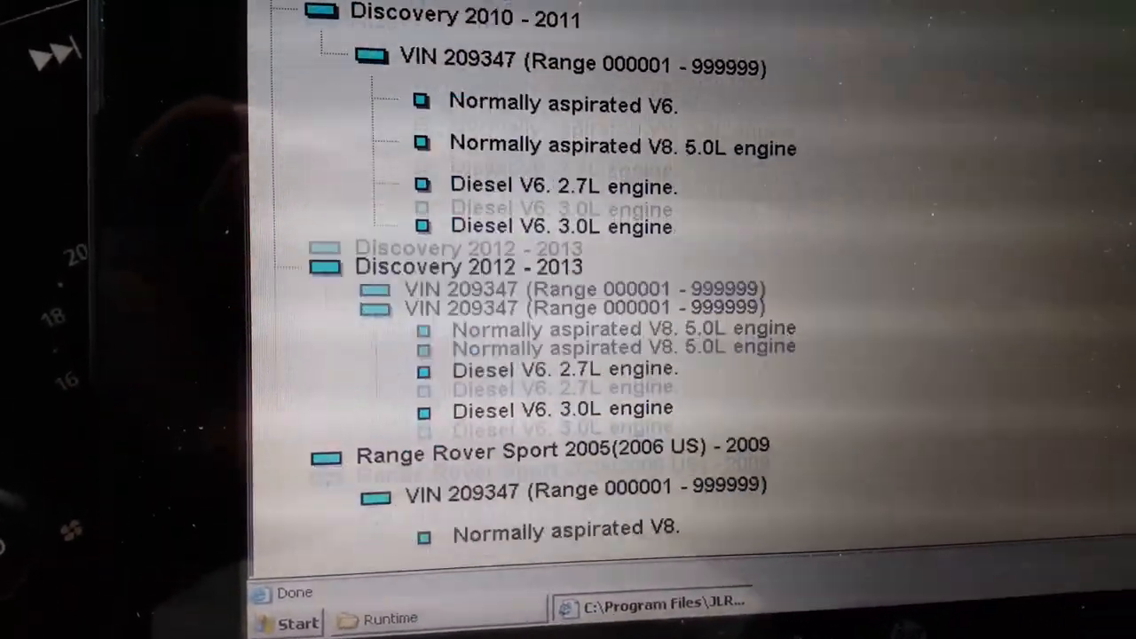
Pick and confirm Range Rover Sport 2007–2009 Diesel V8 from the vehicle tree
scroll("down", 3)
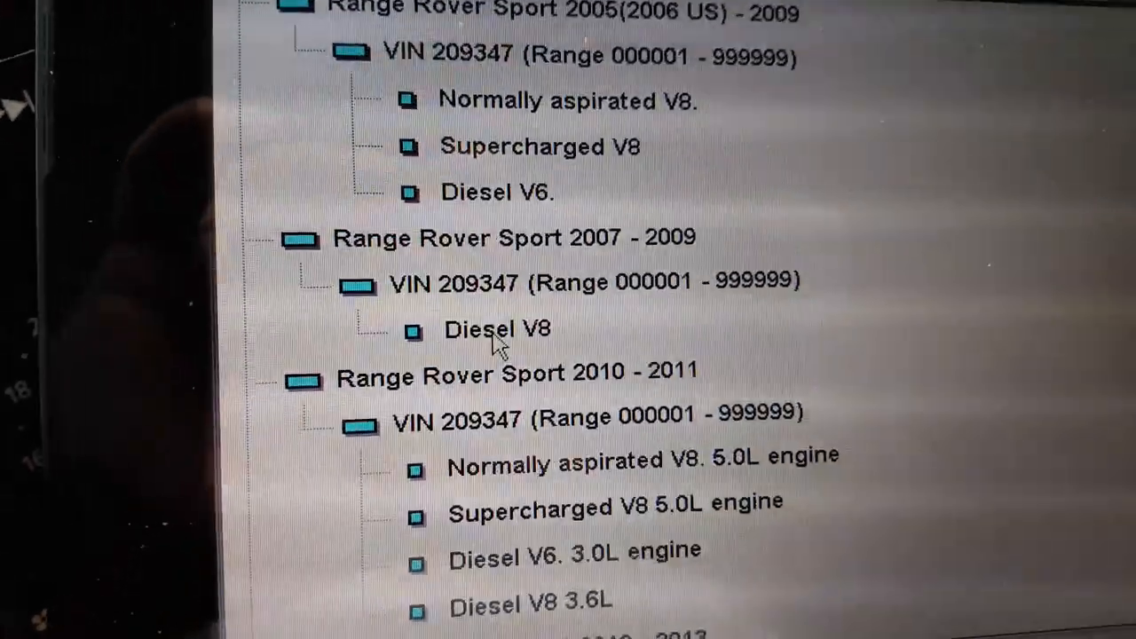
left_click(497, 330)
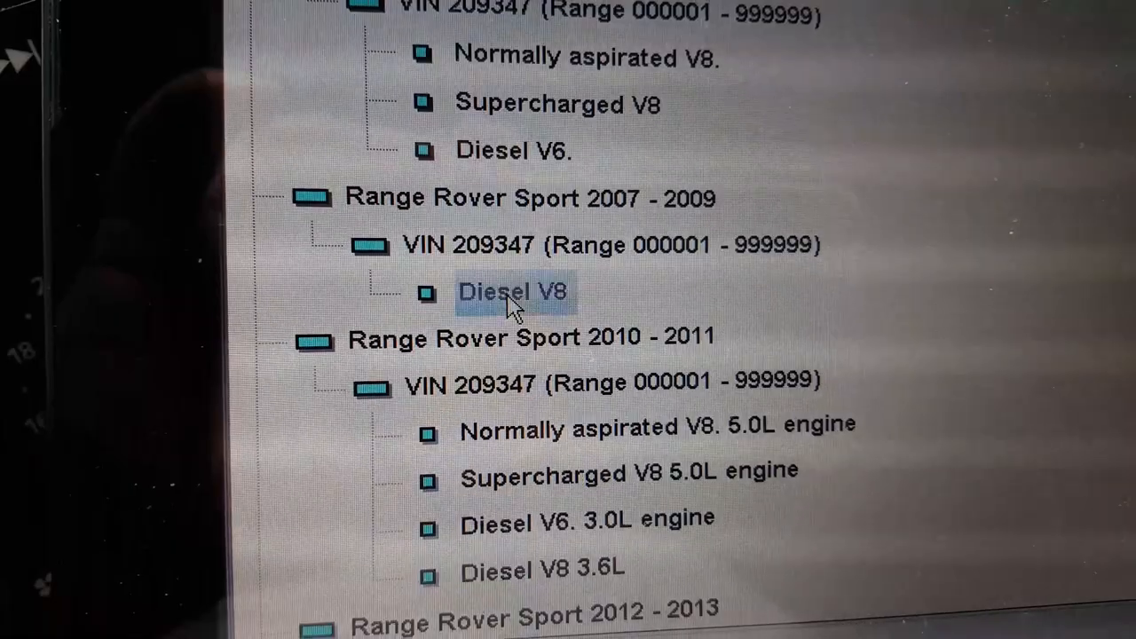
left_click(510, 292)
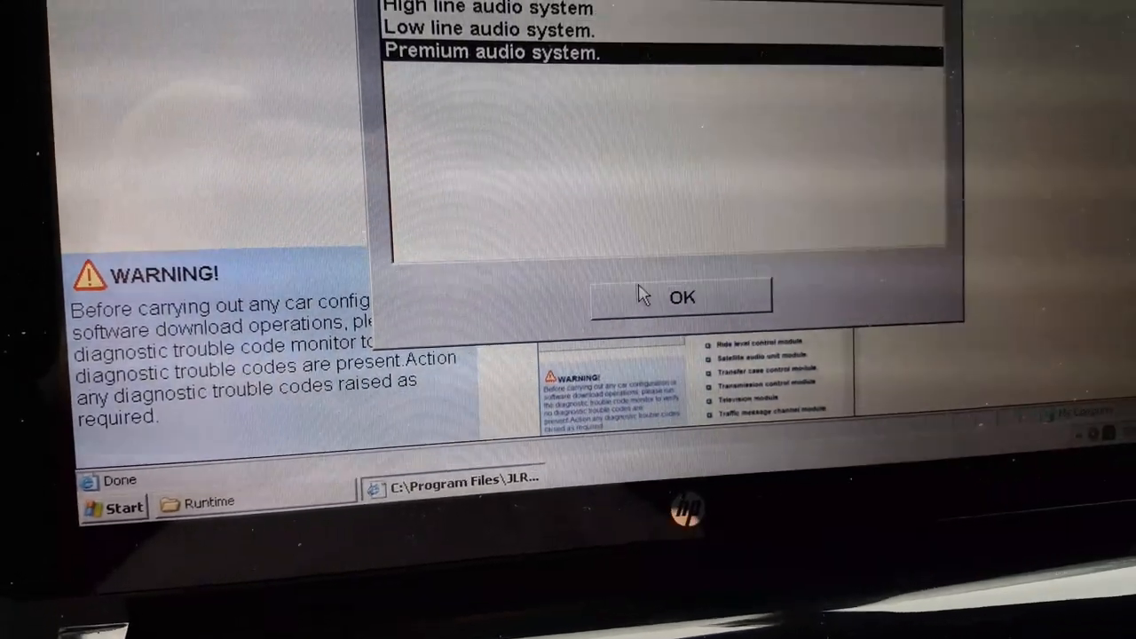
Answer Premium audio, front control module and locking rear differential fitted, and adaptive speed control
left_click(681, 298)
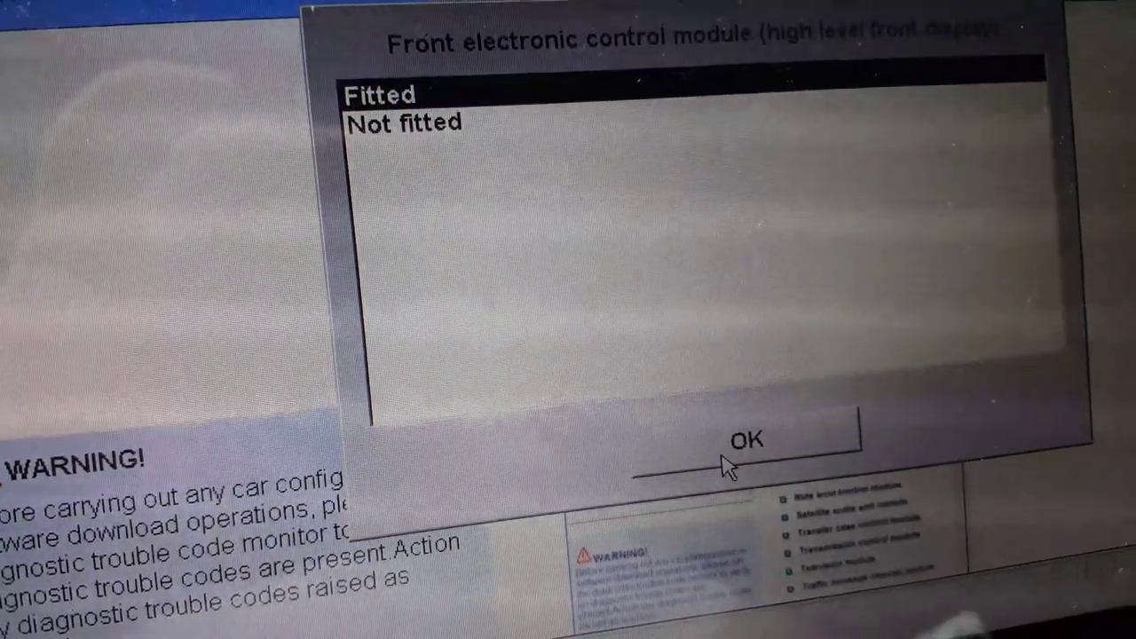
left_click(747, 443)
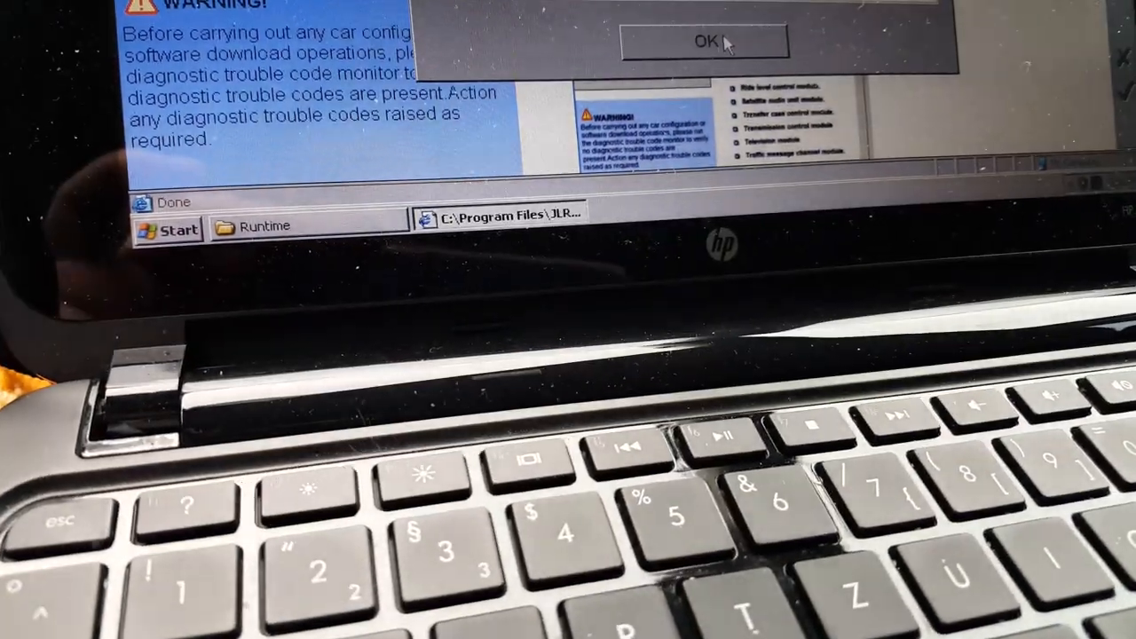
left_click(706, 42)
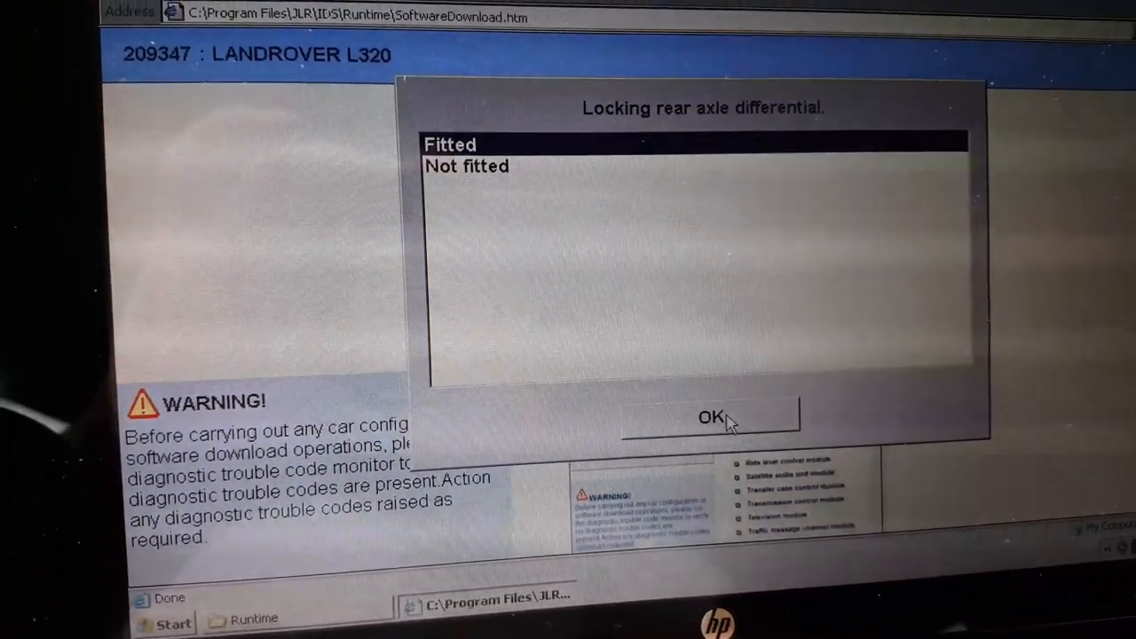
left_click(715, 417)
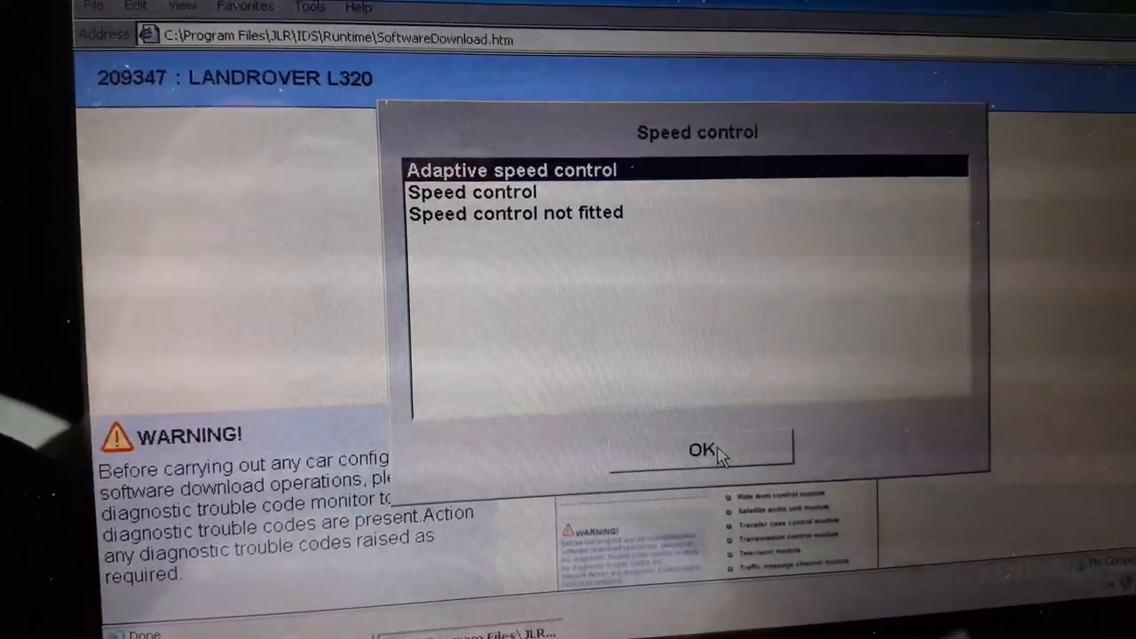
left_click(707, 452)
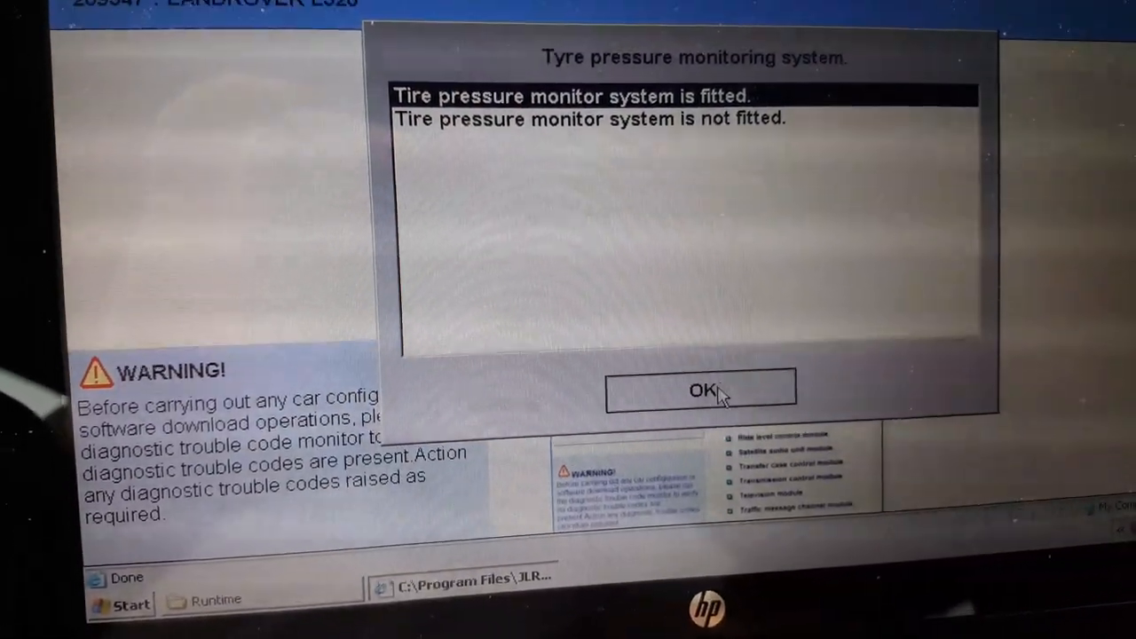
Confirm tyre pressure, dynamic response, rear entertainment, occupant classification fitted, power tilt/slide roof, and DVD region
left_click(703, 390)
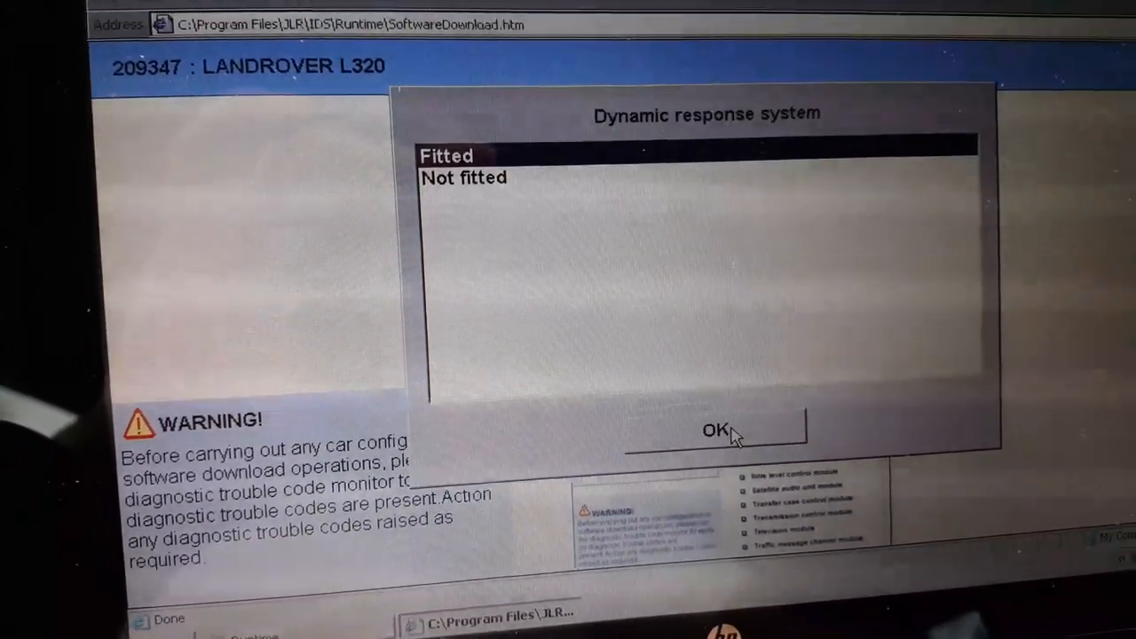
left_click(712, 430)
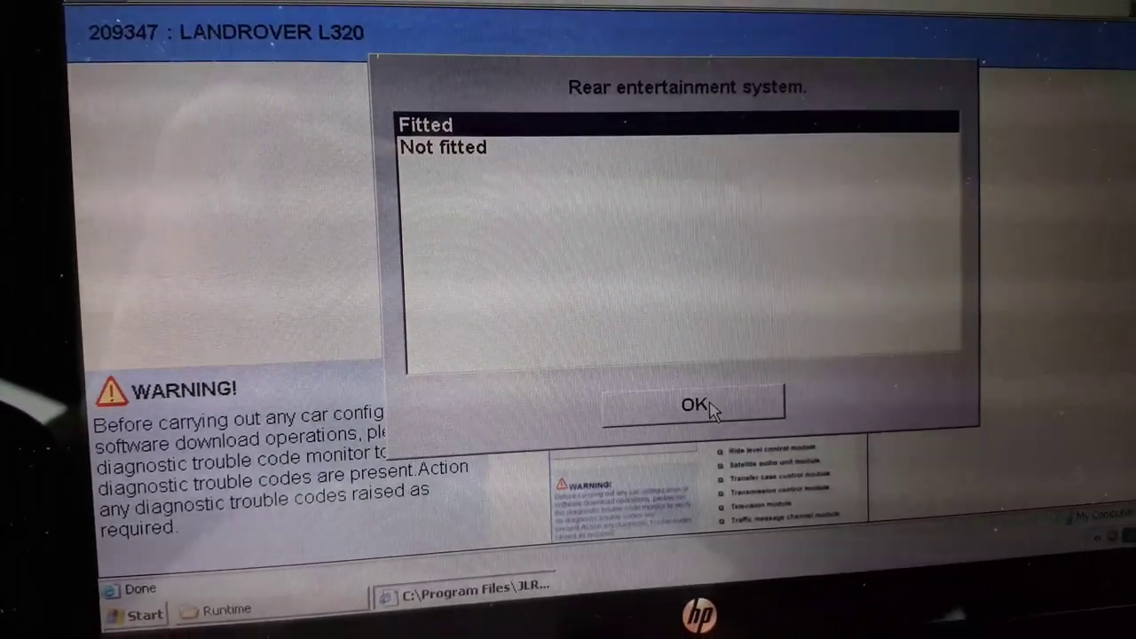
left_click(697, 404)
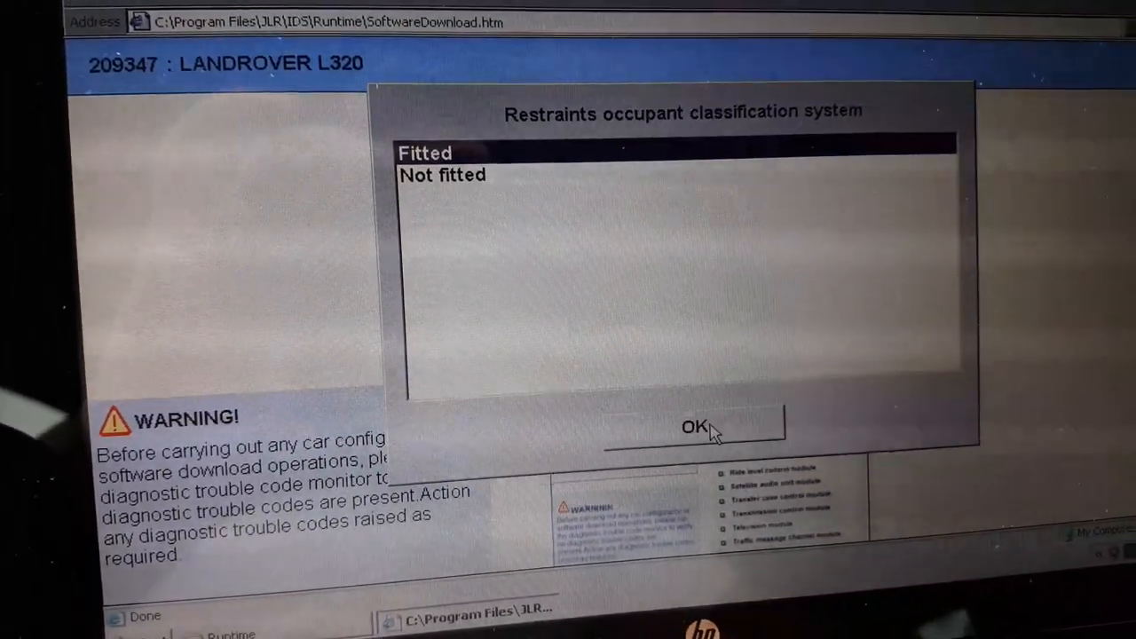
left_click(698, 425)
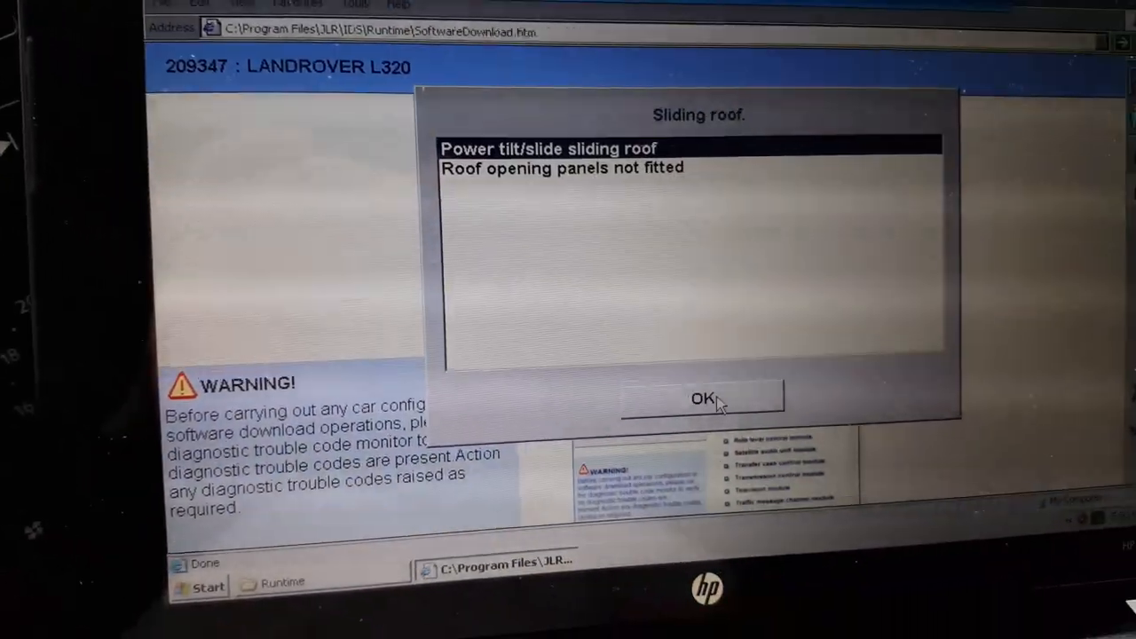
left_click(707, 396)
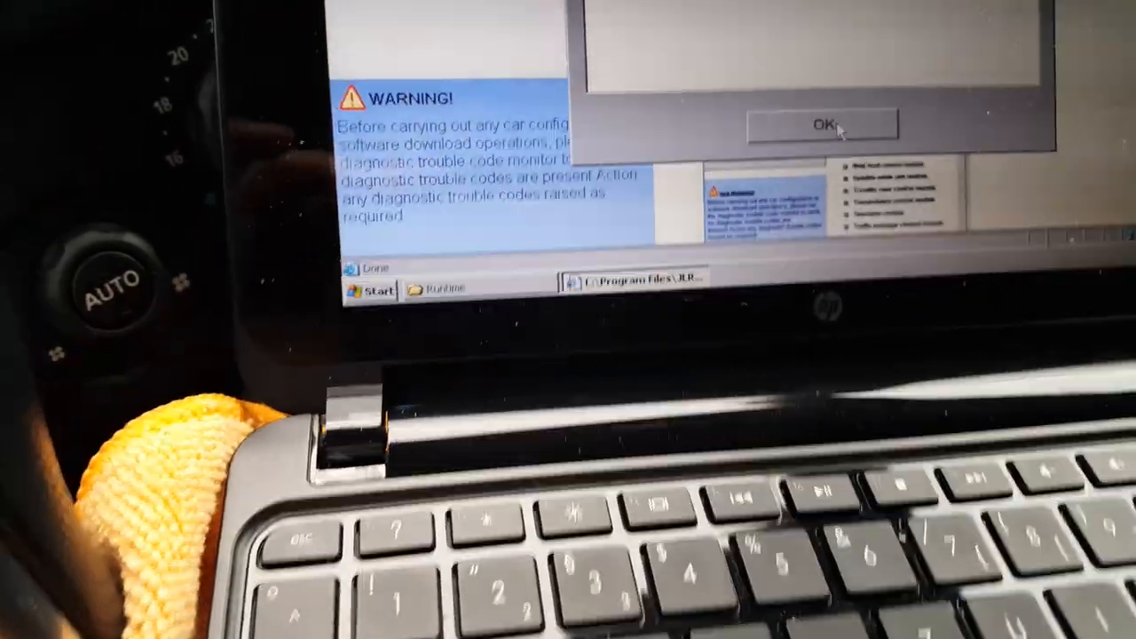
left_click(826, 122)
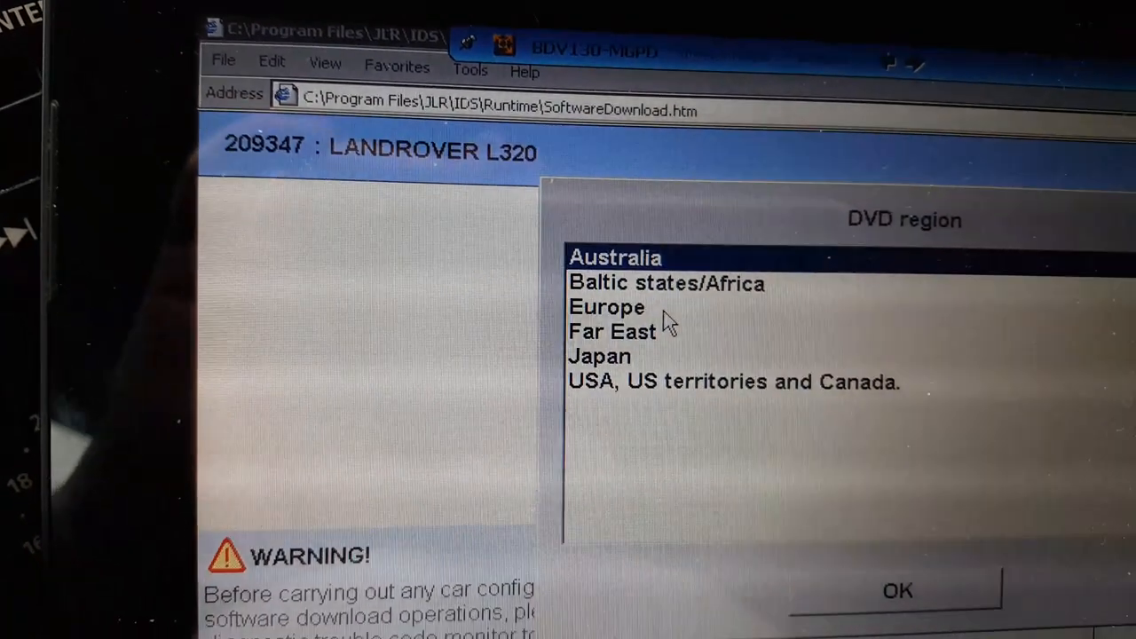
left_click(607, 307)
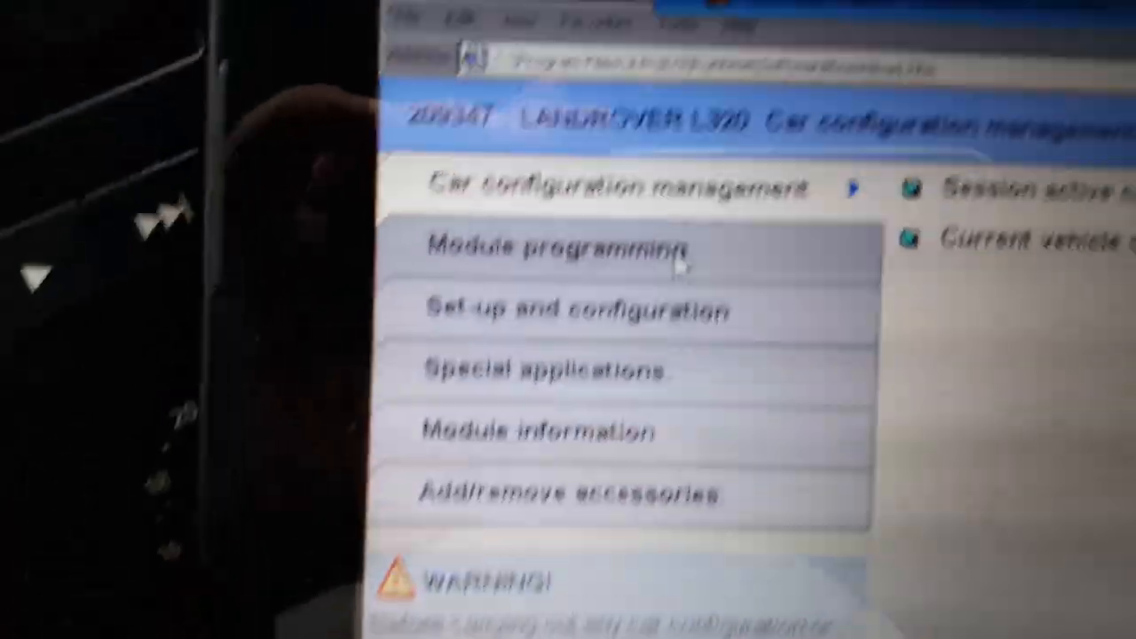
left_click(559, 249)
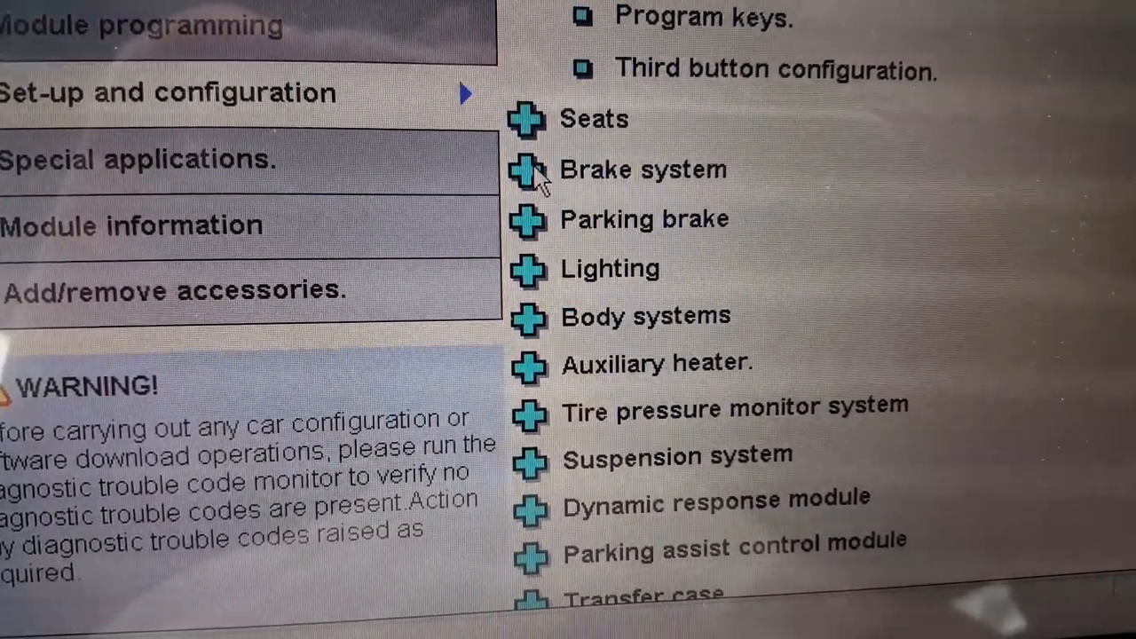
Expand the Brake system options, then open the Module information sub-menu
left_click(528, 168)
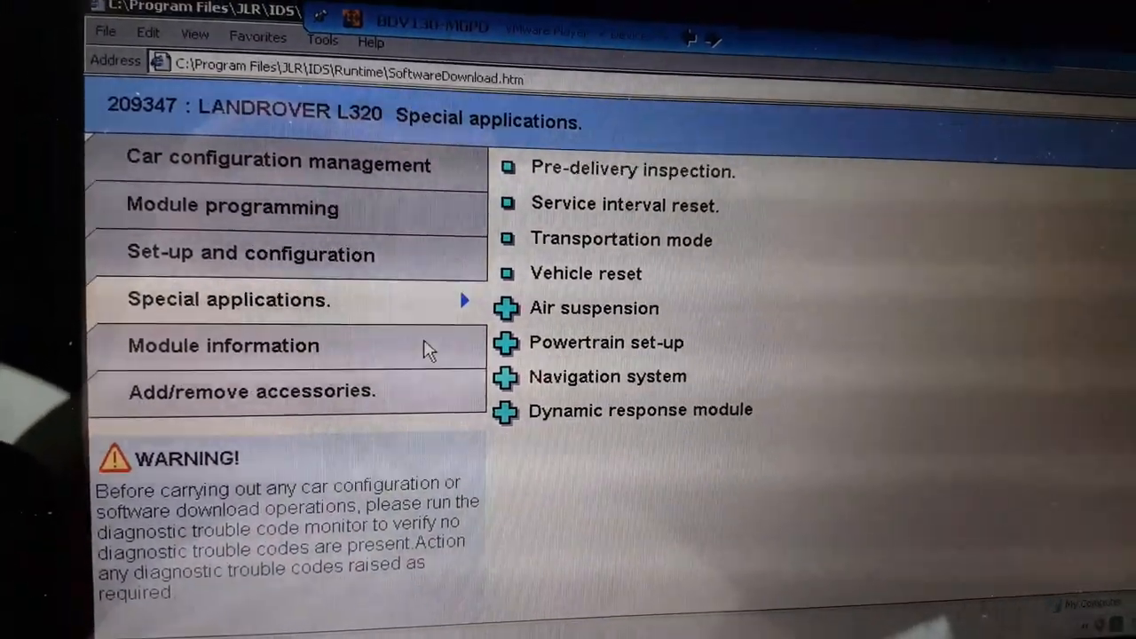
left_click(223, 347)
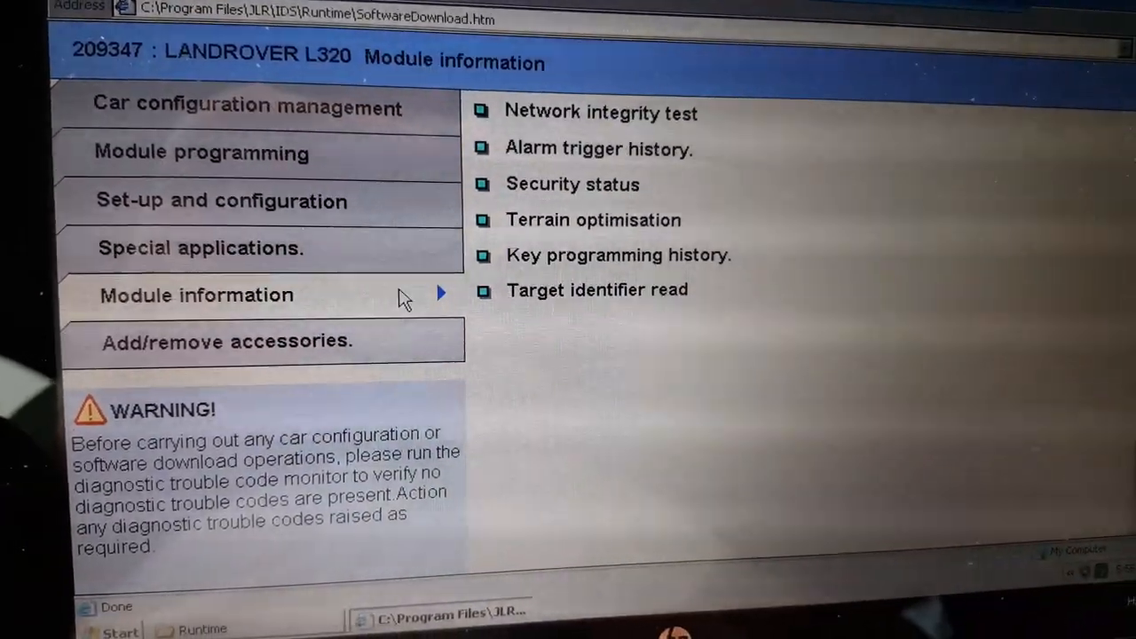